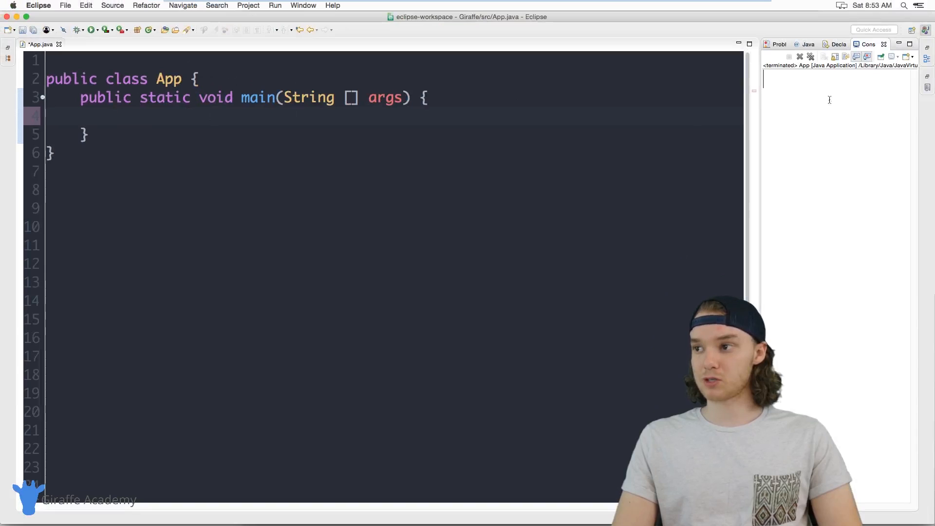
mouse_move(686, 93)
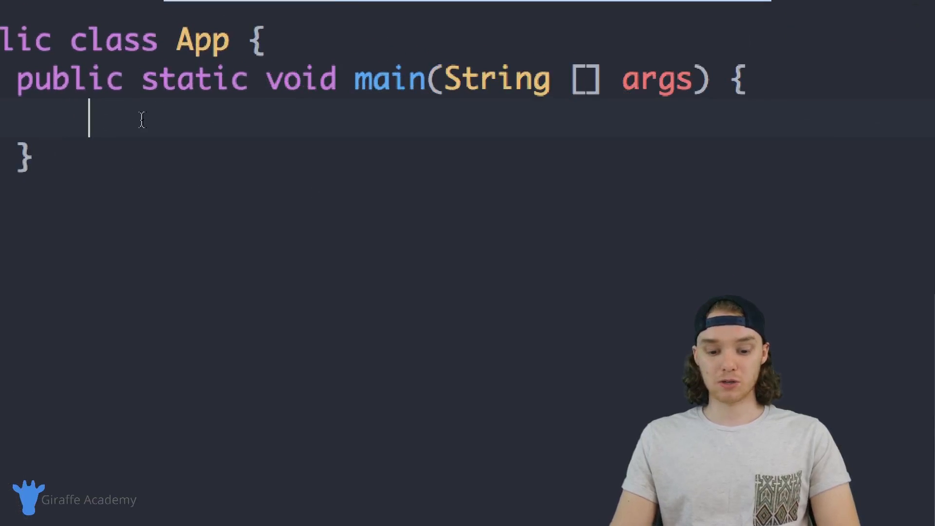
- Type System.out.println(""); in main via autocomplete and add a second identical line
type("System.")
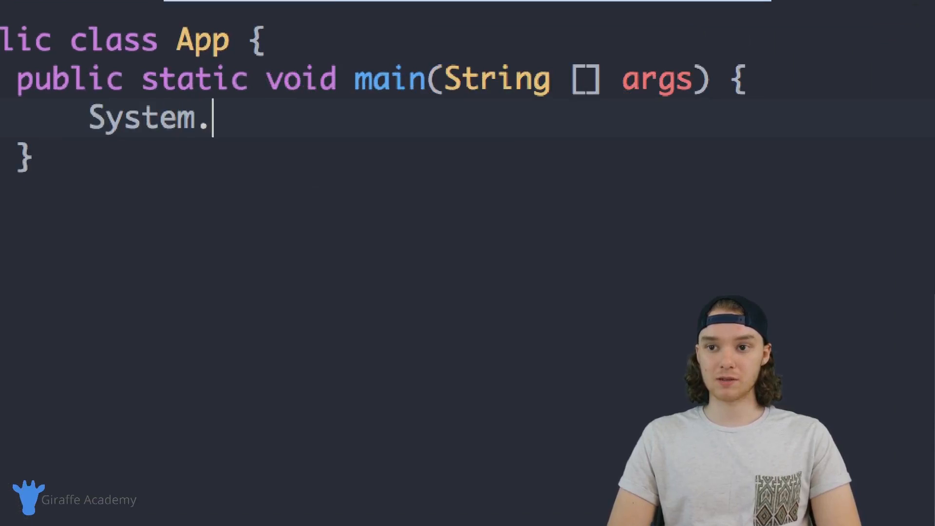
type("out.print")
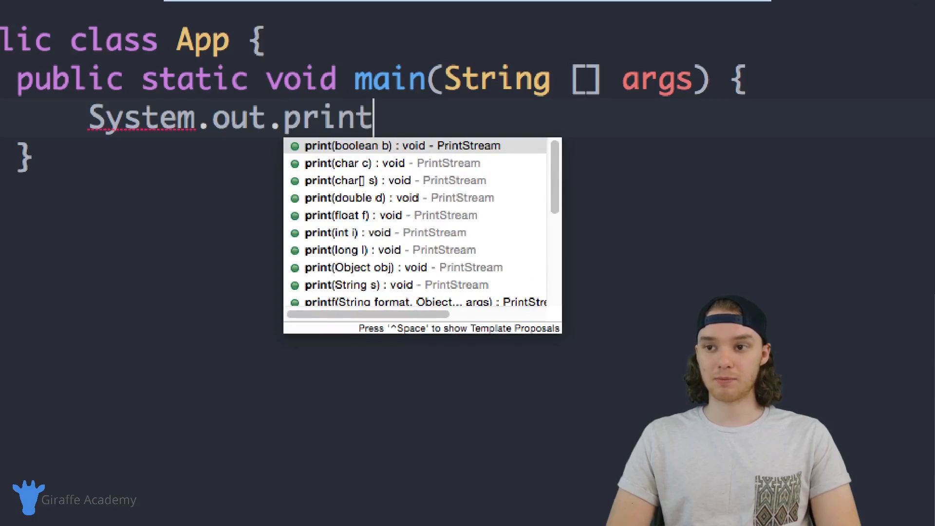
type("ln();")
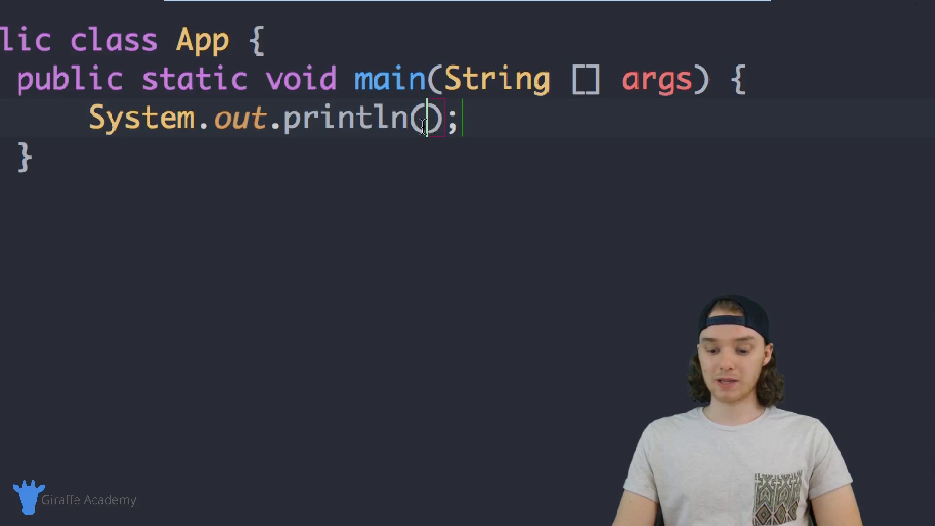
type("\"\"")
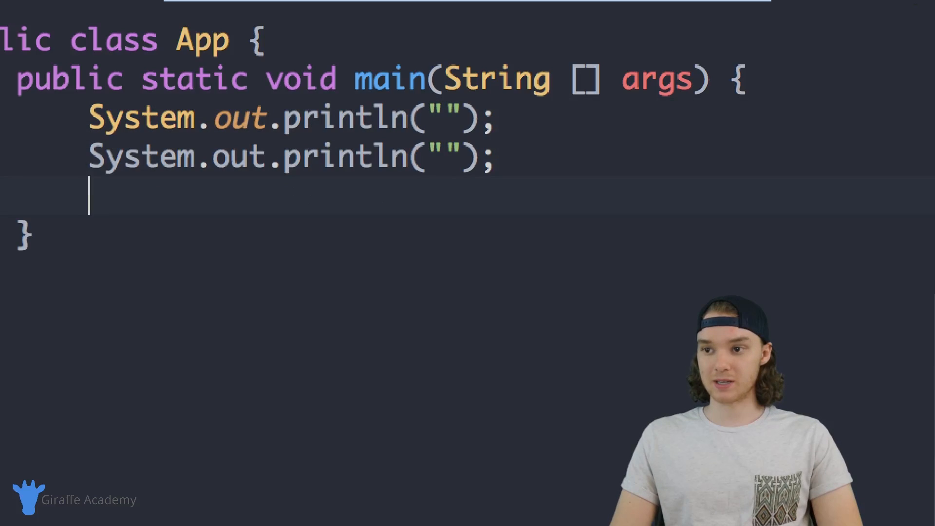
- Extend to four println lines filled with slashes, vertical bars and an underscore triangle base
type("System.out.println(\"\");")
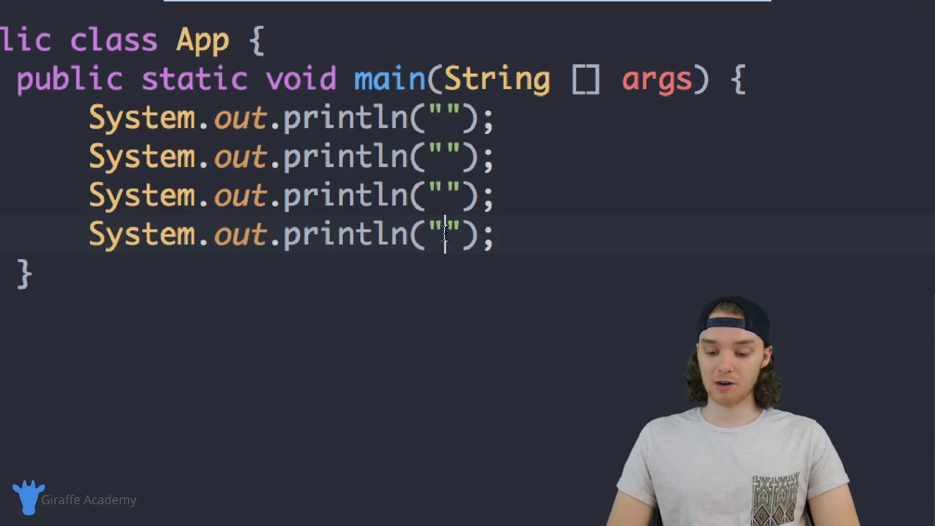
type("/")
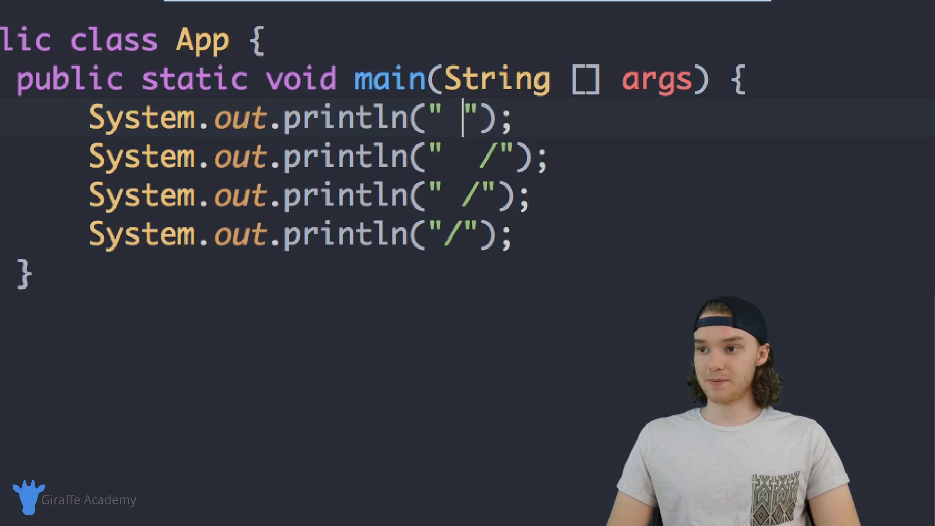
type("/")
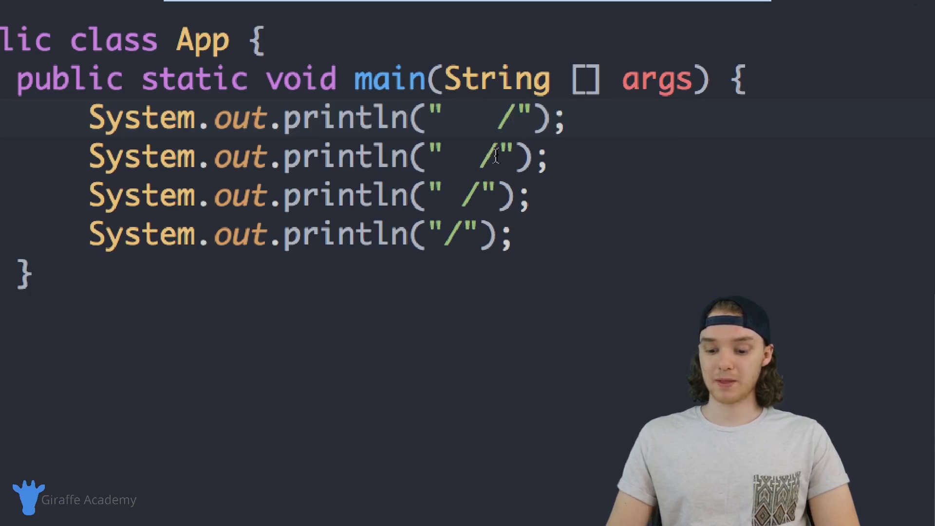
type("|")
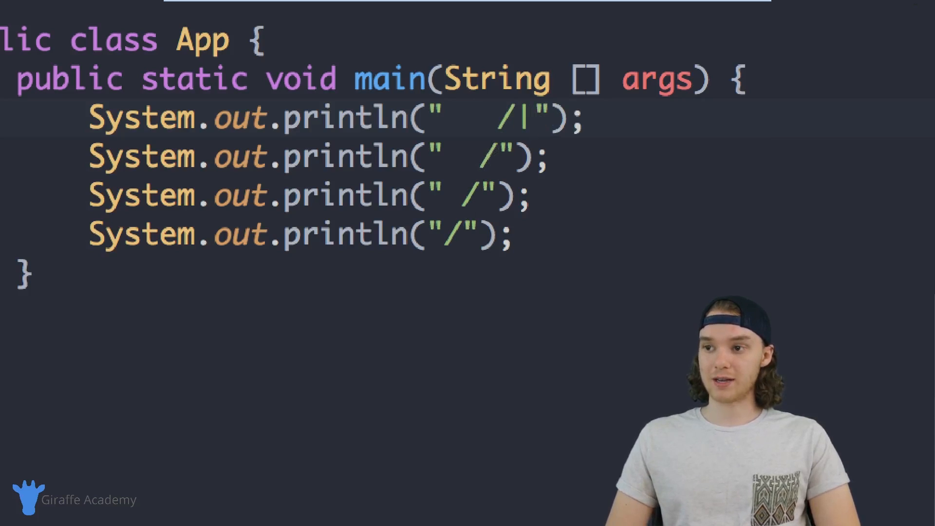
type("|")
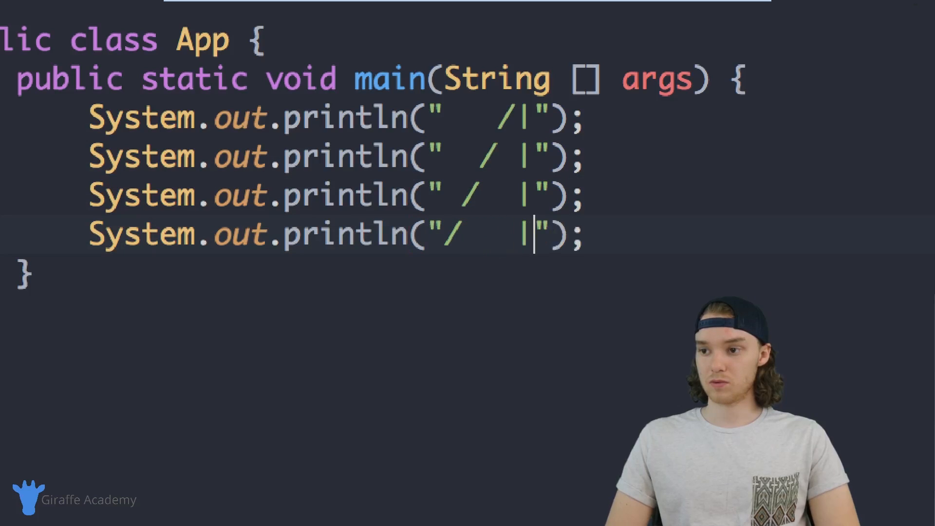
key("Backspace")
type("___")
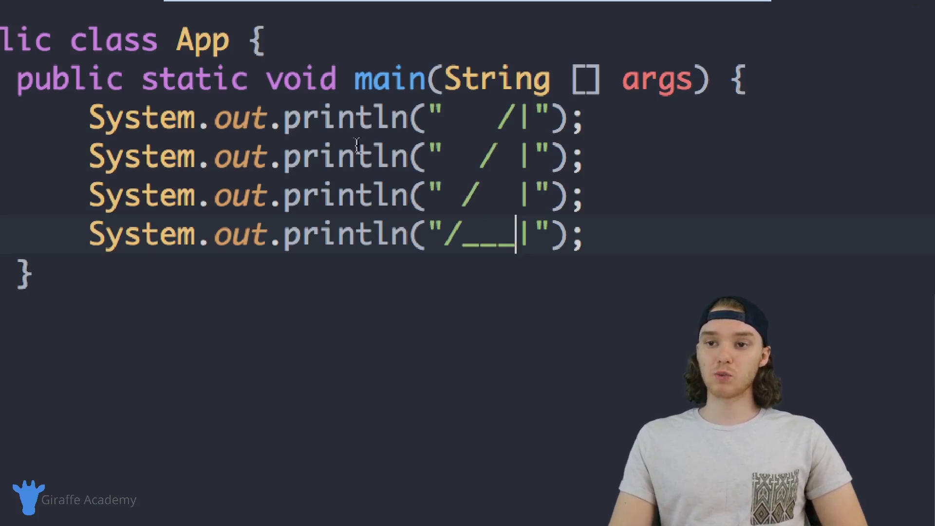
mouse_move(87, 117)
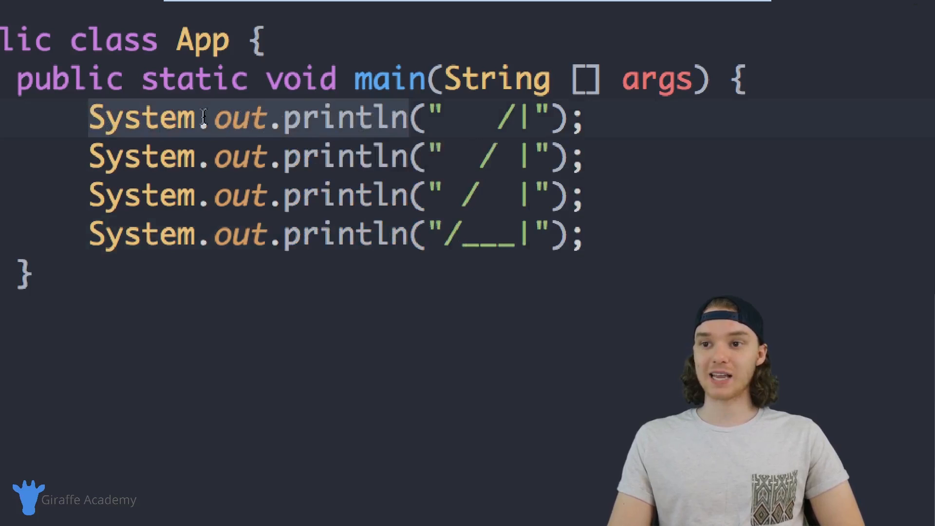
mouse_move(425, 116)
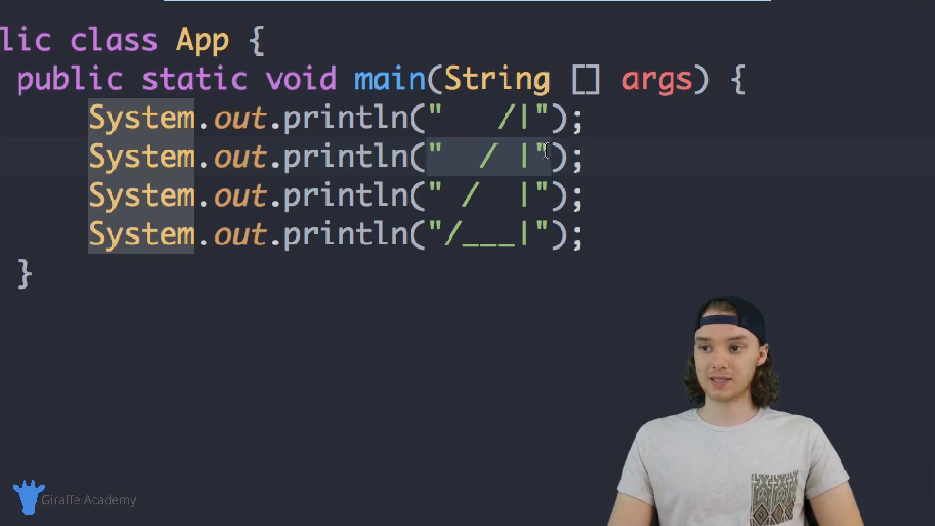
mouse_move(215, 239)
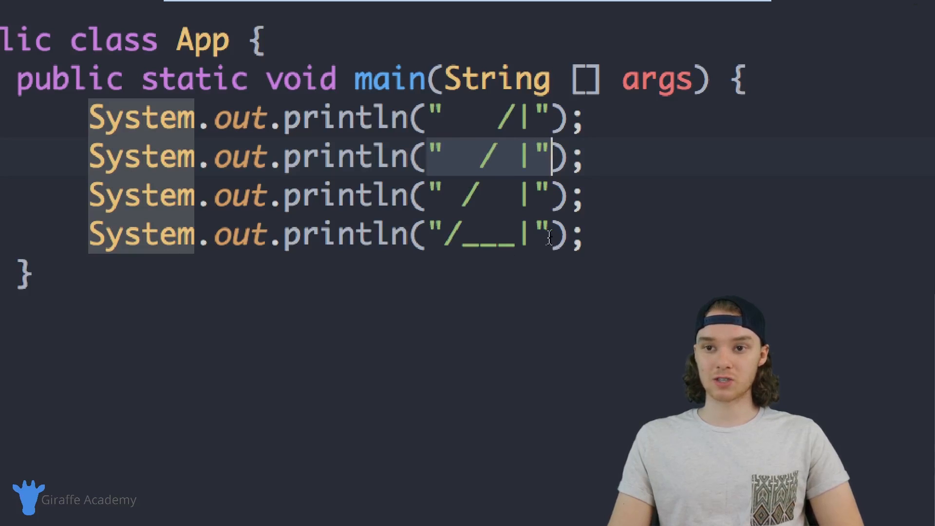
mouse_move(275, 290)
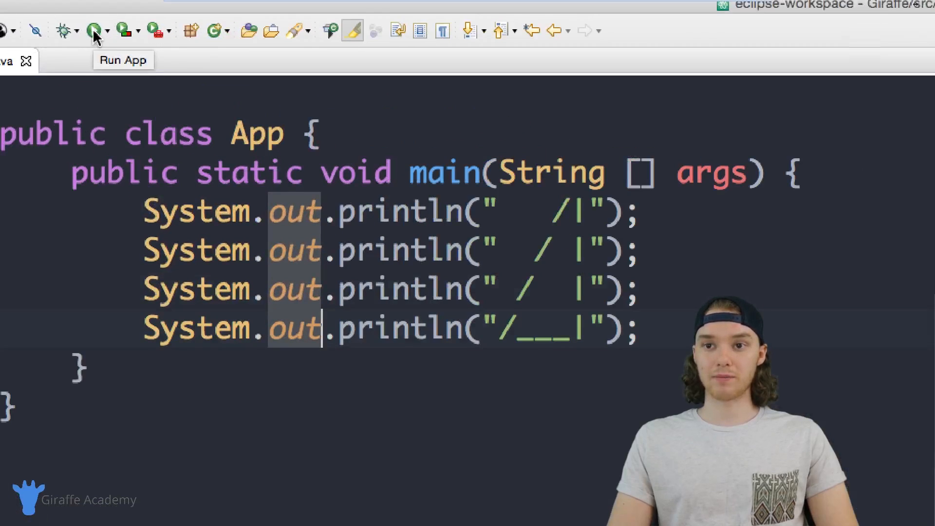
- Save and run App.java, then view the four-line ASCII triangle in the Console
left_click(93, 30)
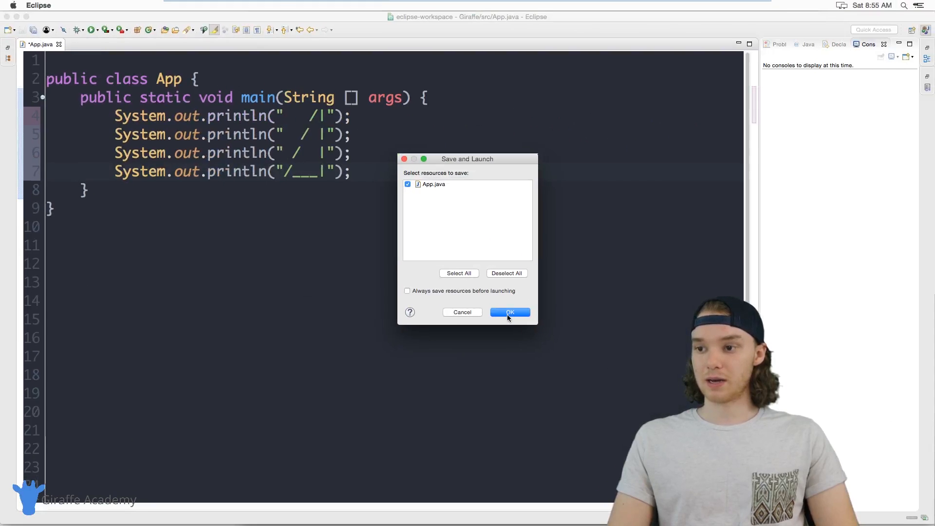
left_click(509, 312)
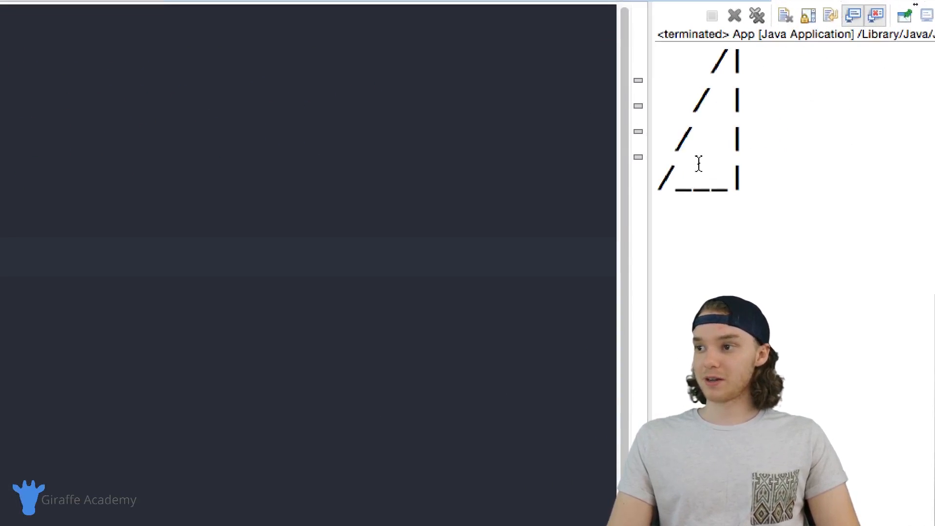
mouse_move(300, 214)
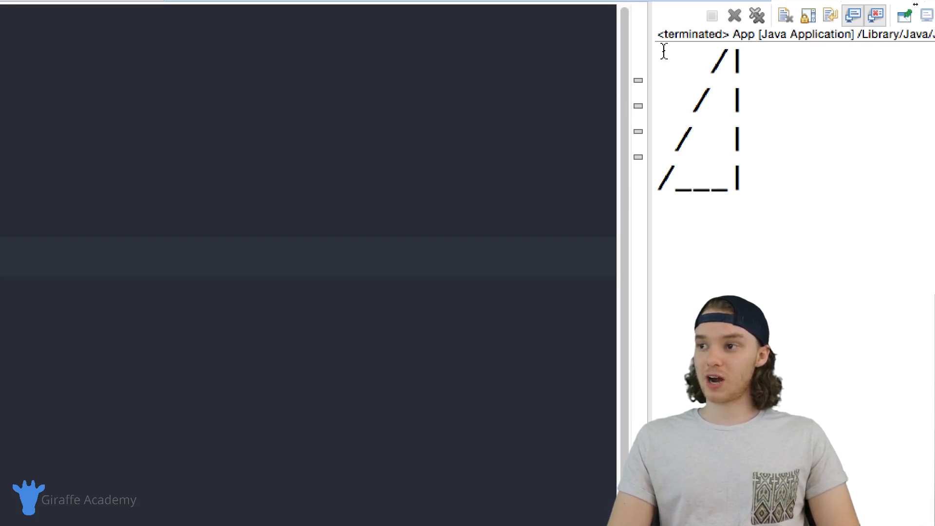
left_click(700, 62)
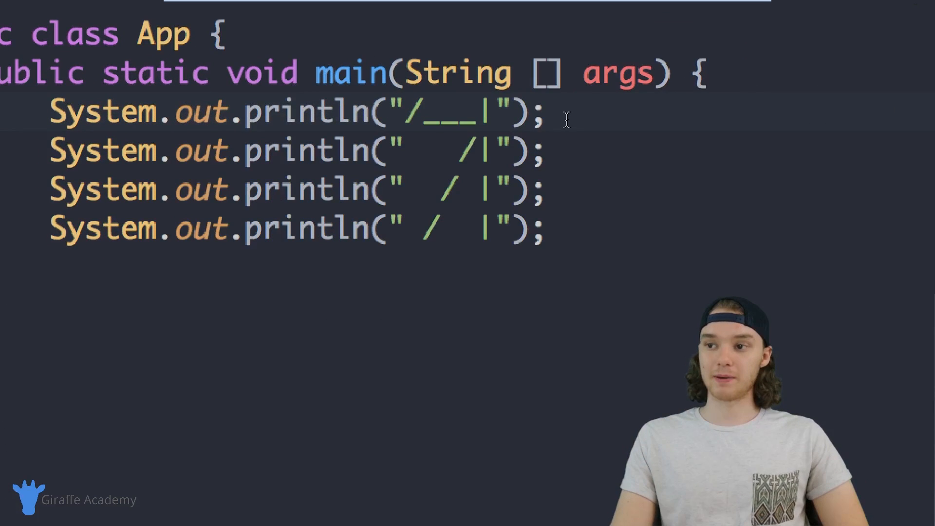
- Select the underscore base println line to move it above the slash lines
double_click(308, 113)
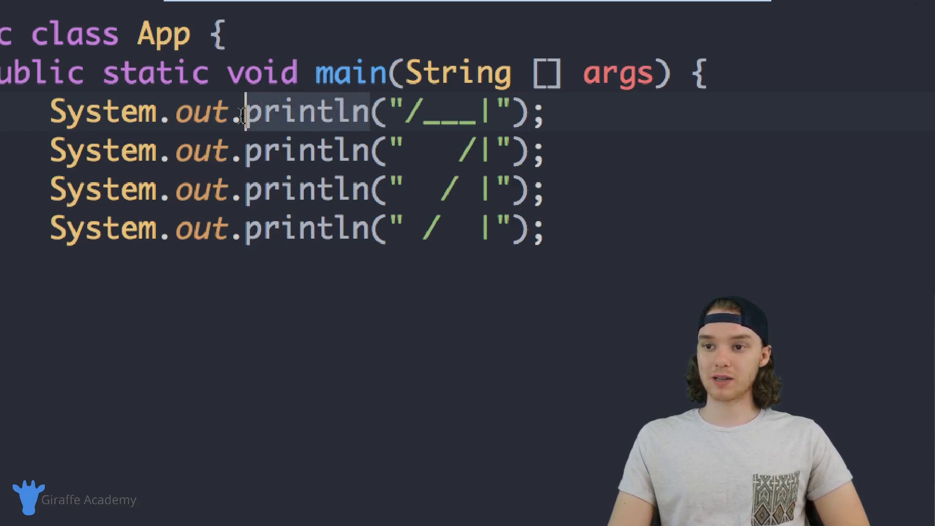